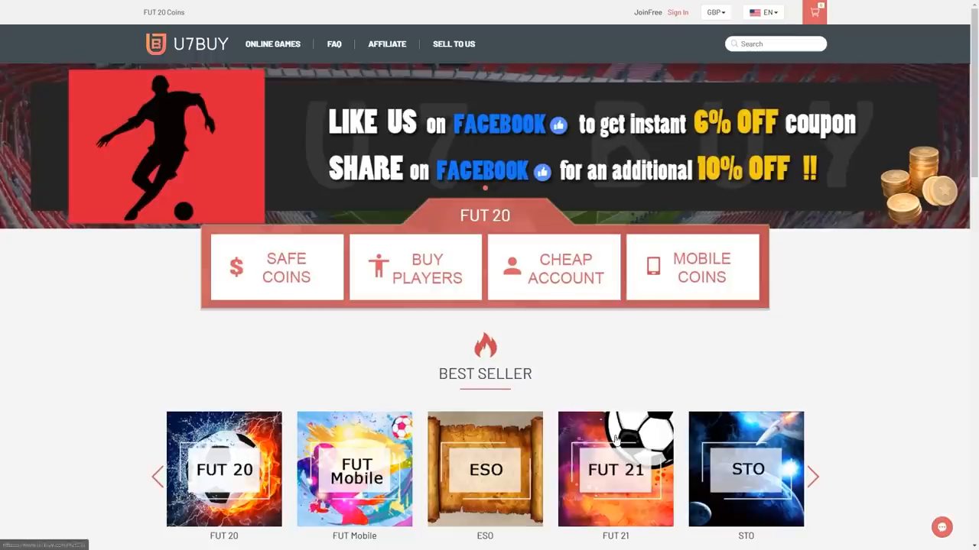
- On U7BUY, go to FUT 21 Coins and pick the 100K Safe Coins package
left_click(616, 470)
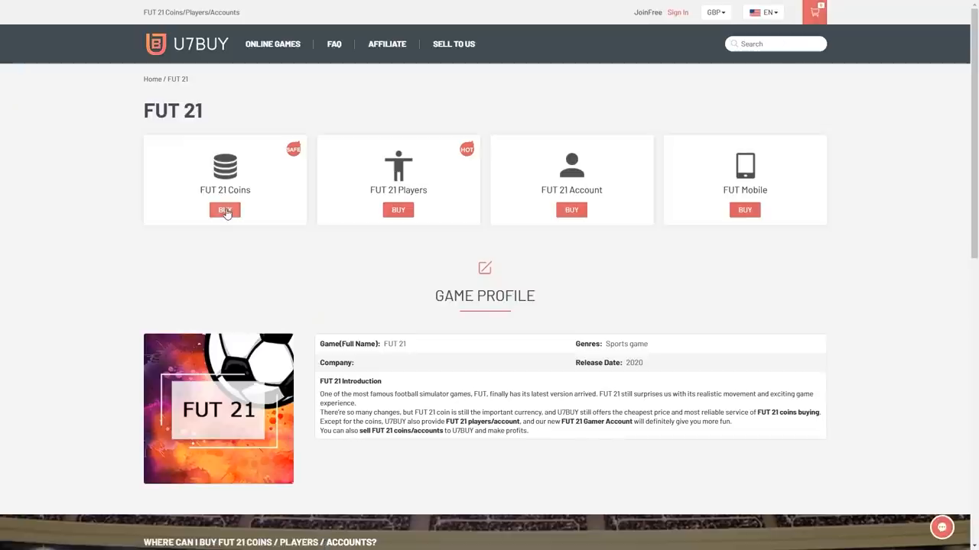
left_click(224, 209)
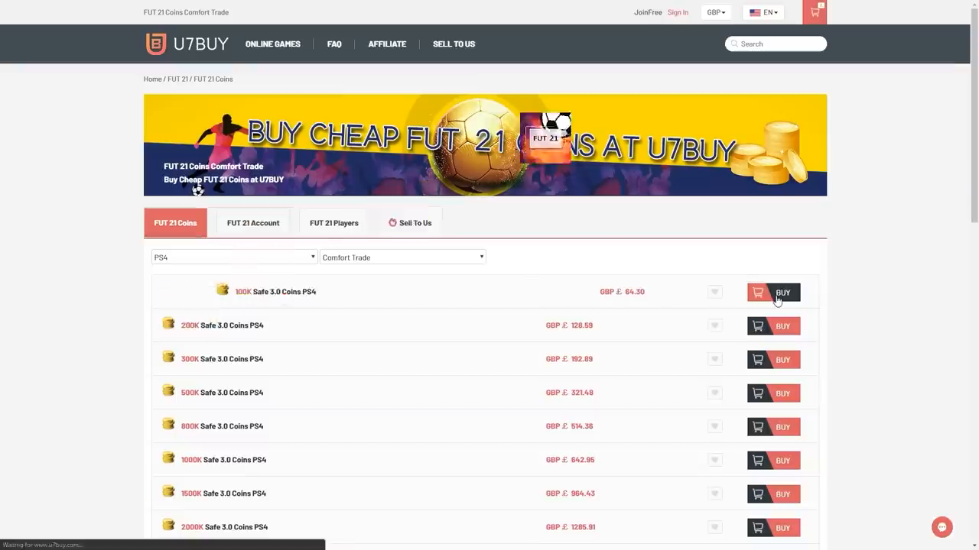
left_click(782, 292)
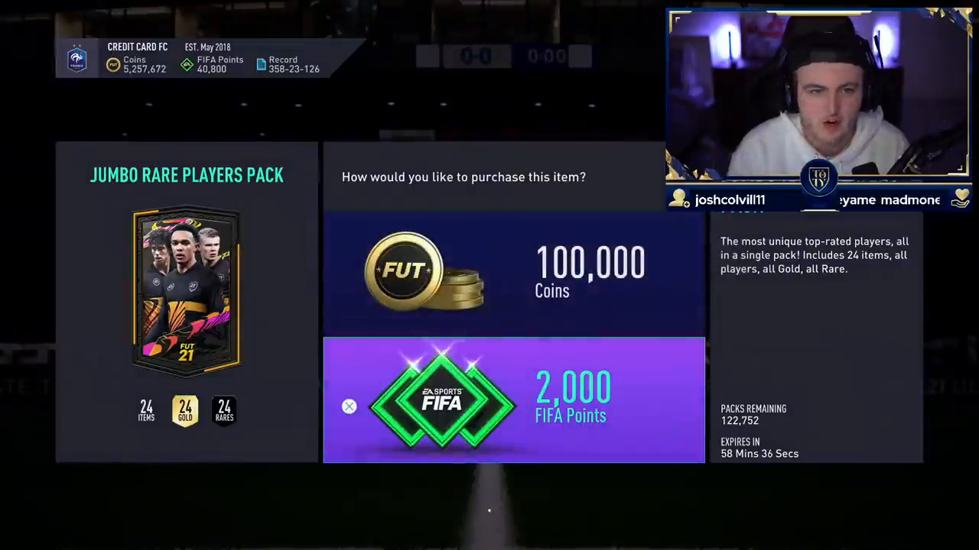
- Buy several Jumbo Rare Players Packs for 2,000 FIFA Points each, skipping the walkout
left_click(513, 275)
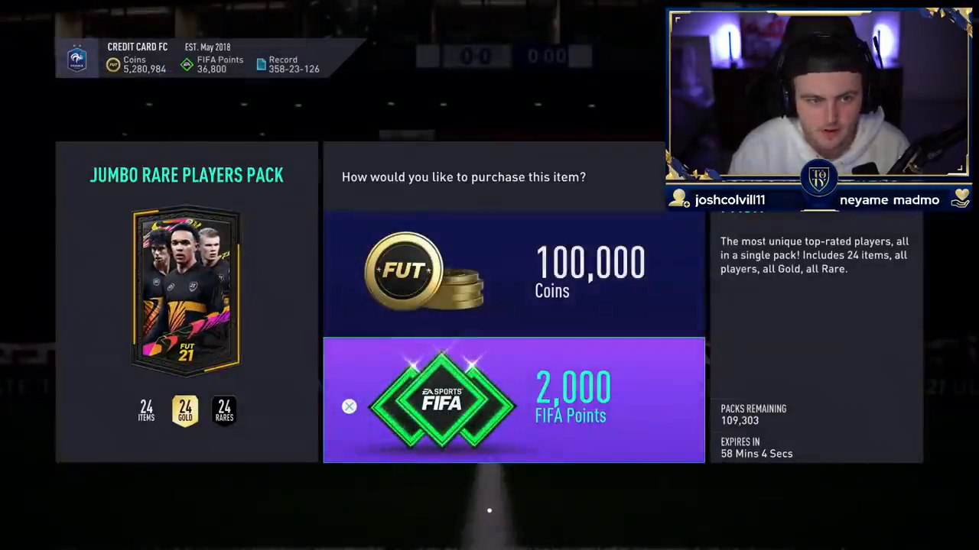
left_click(514, 273)
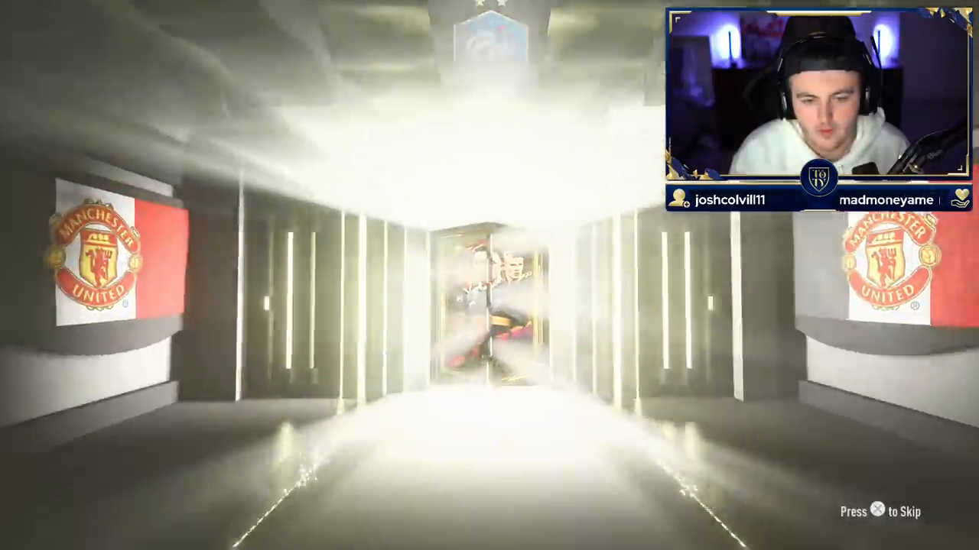
key("x")
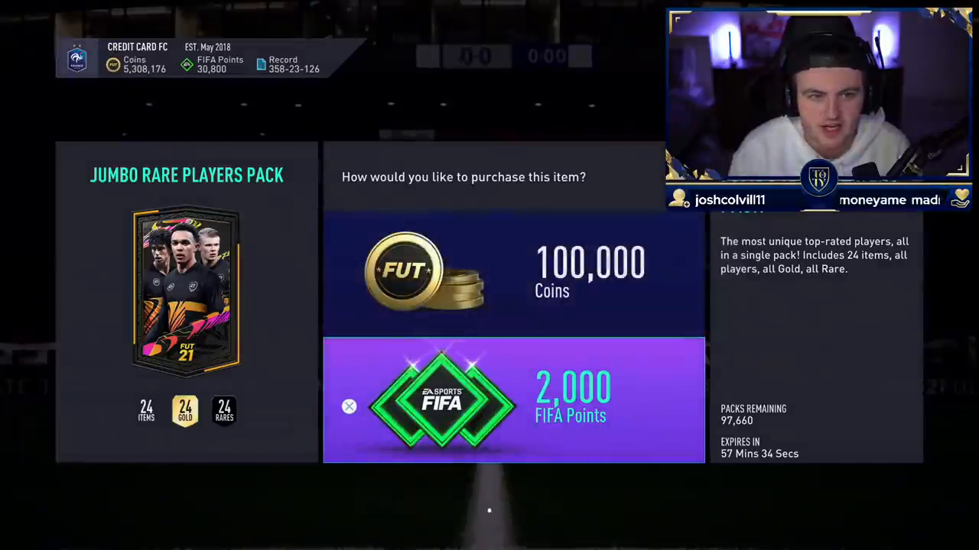
left_click(514, 276)
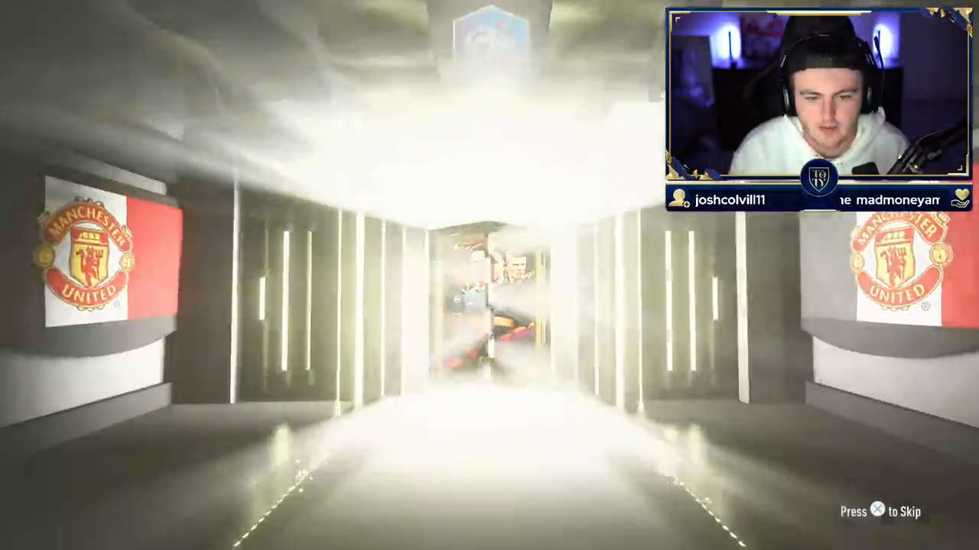
- Skip the walkout, keep the pulled players, and buy another pack with FIFA Points
key("x")
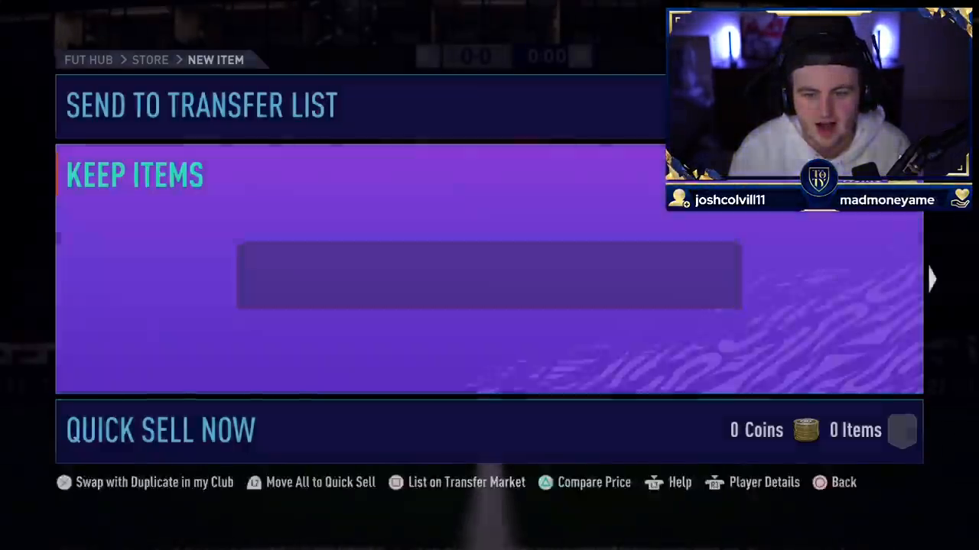
left_click(160, 430)
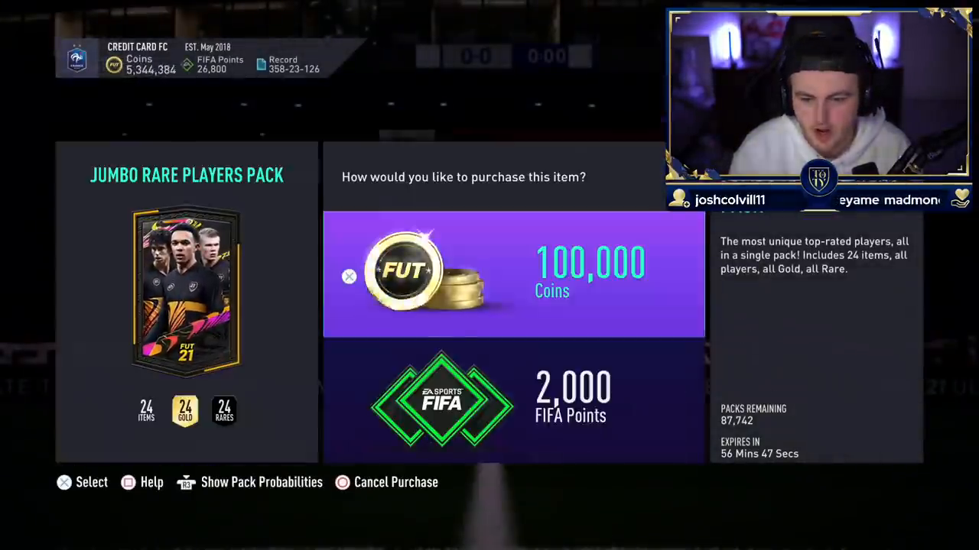
left_click(512, 275)
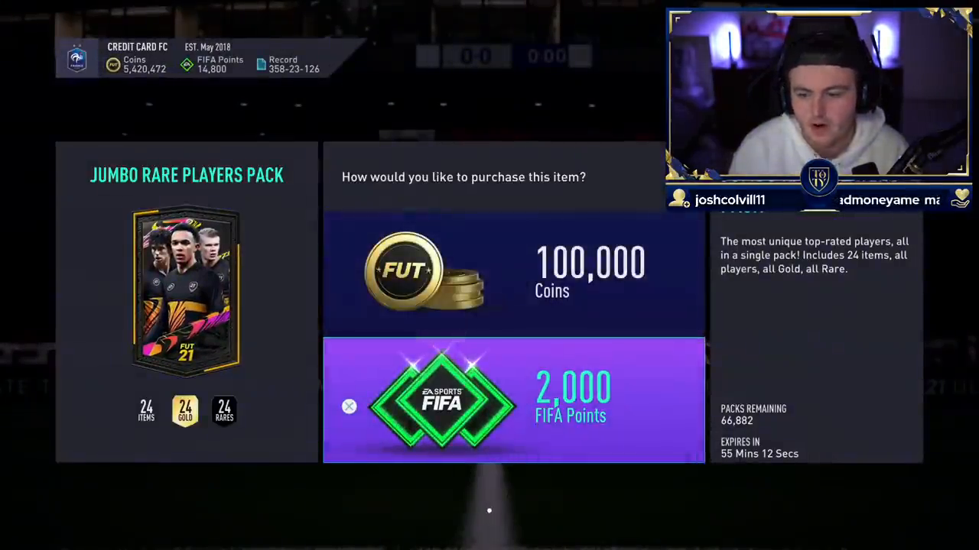
- Buy a Jumbo Rare Players Pack for 100,000 coins and open it, revealing Piqué and Coutinho
left_click(514, 272)
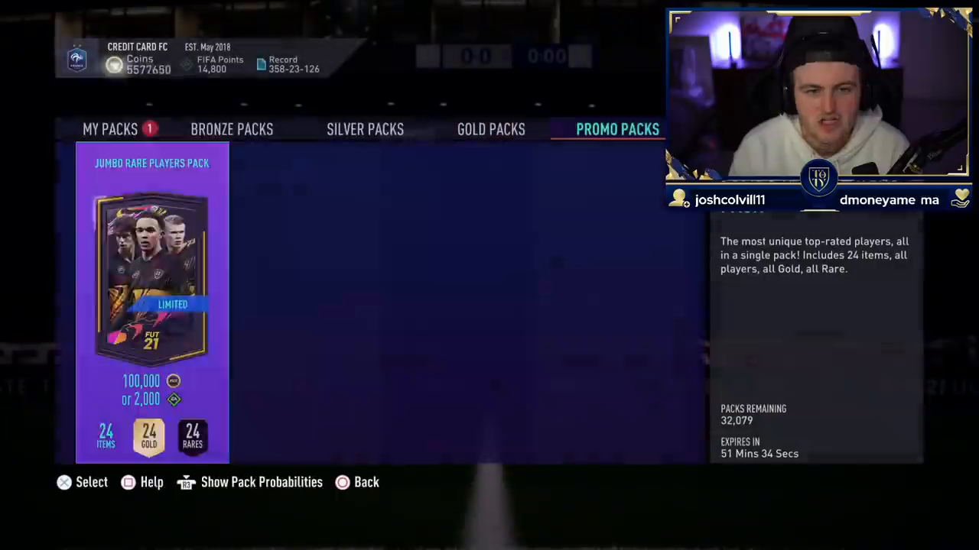
left_click(151, 304)
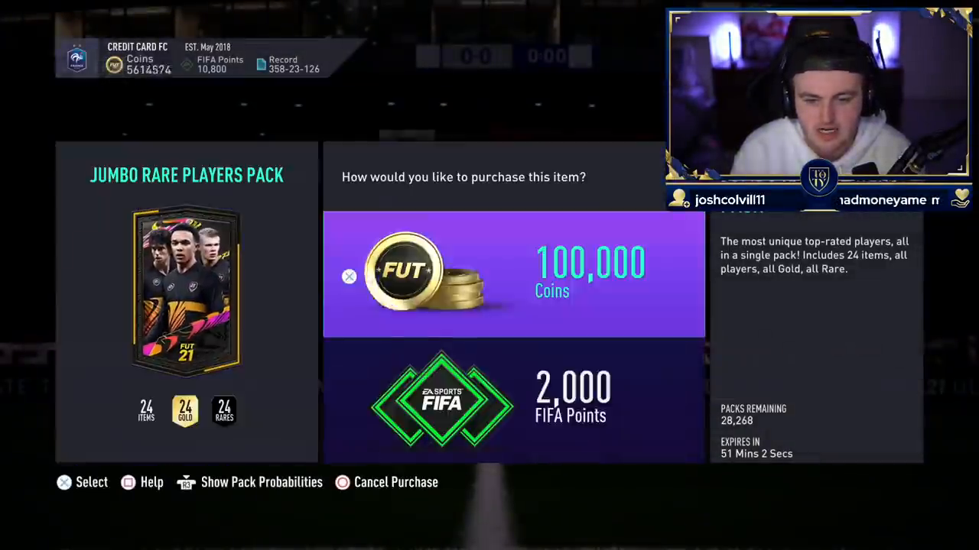
left_click(513, 275)
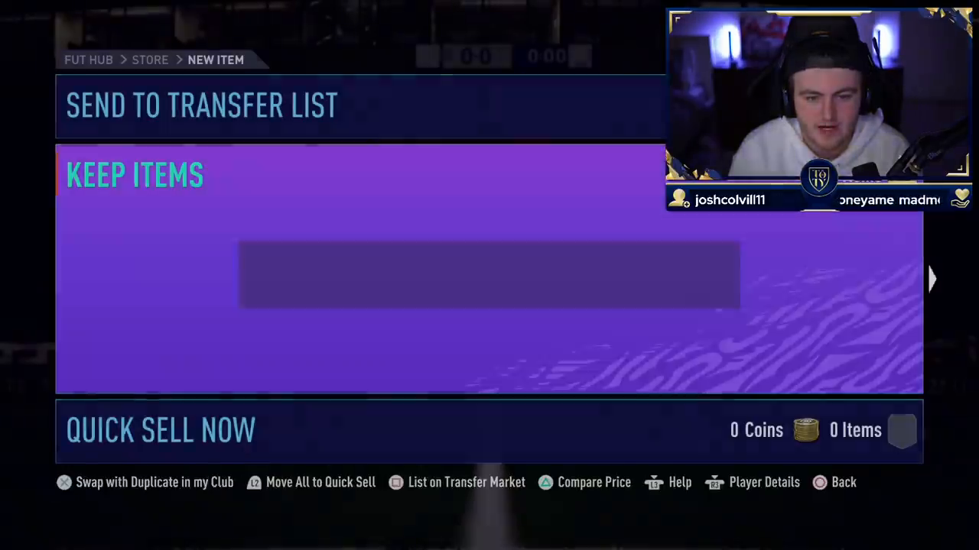
left_click(161, 429)
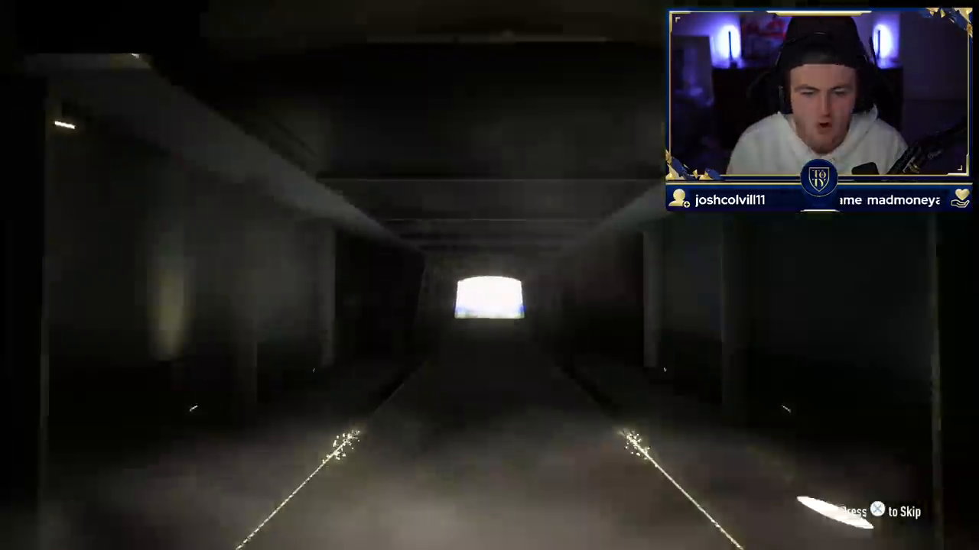
key("x")
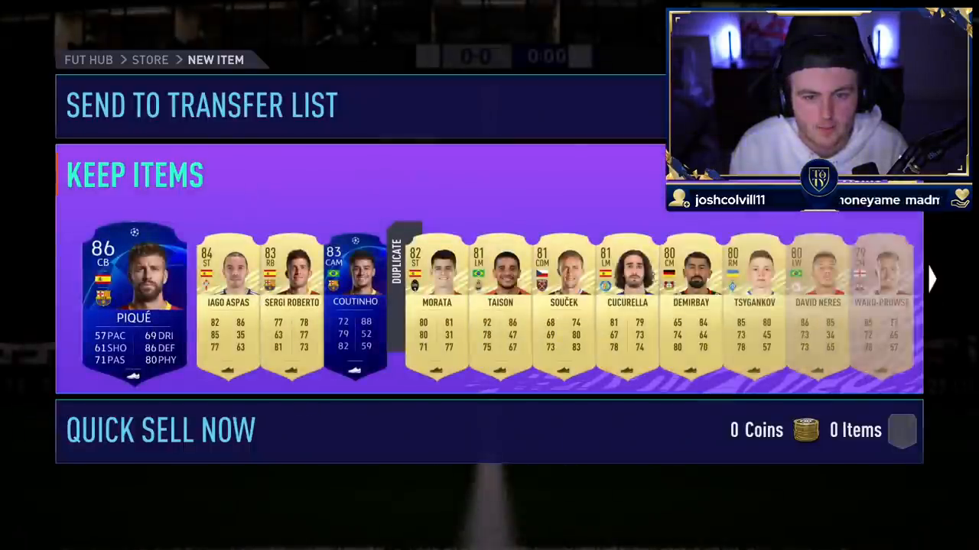
- Buy two more Jumbo Rare Players Packs for 100,000 coins each, reaching a Spanish Icon walkout
left_click(160, 430)
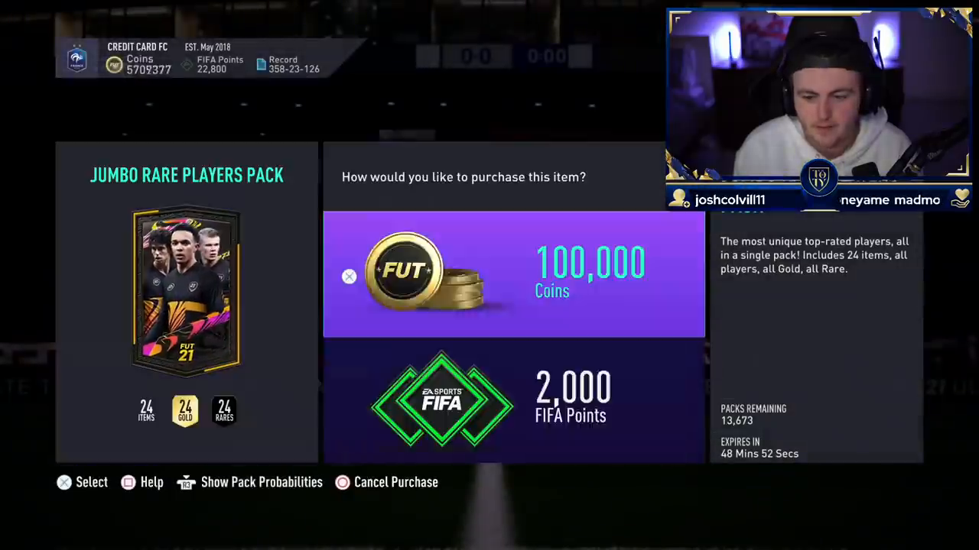
left_click(513, 275)
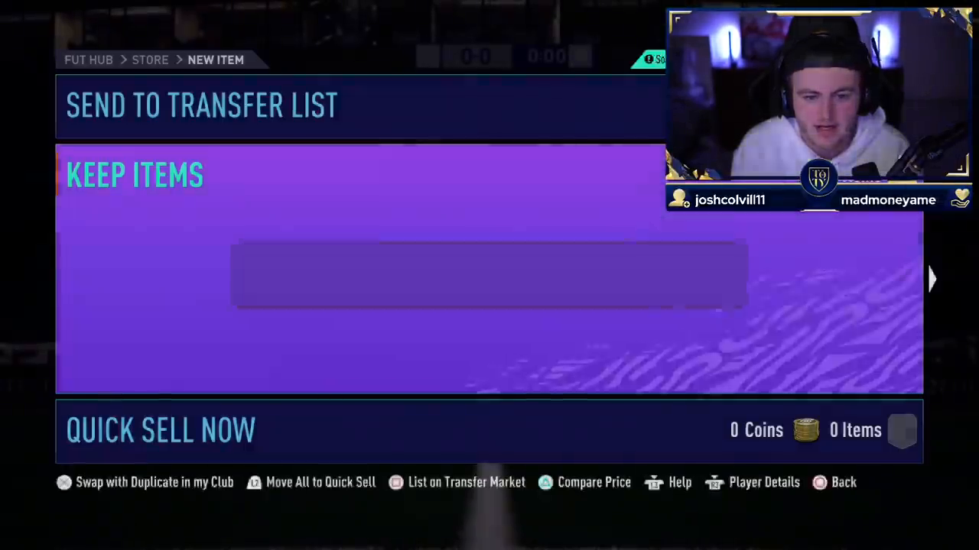
left_click(160, 430)
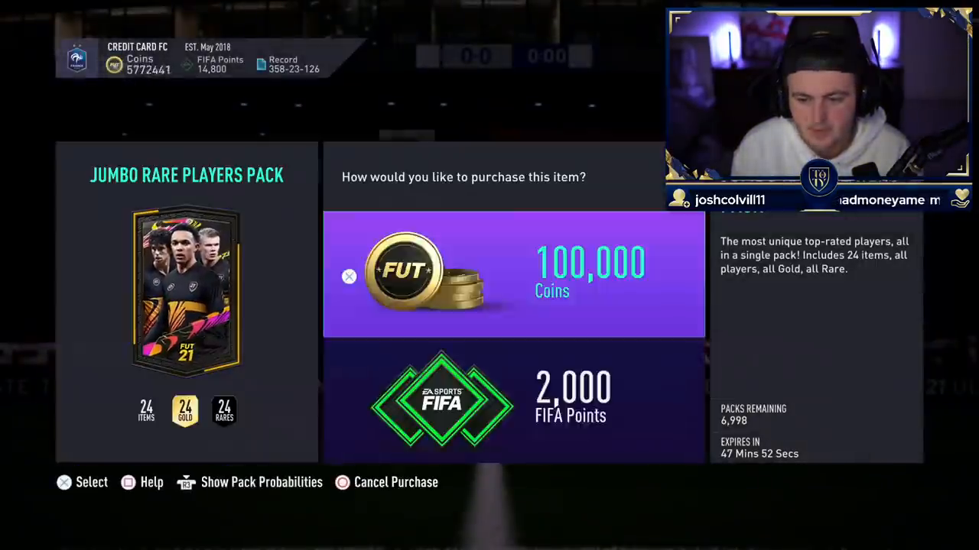
left_click(512, 275)
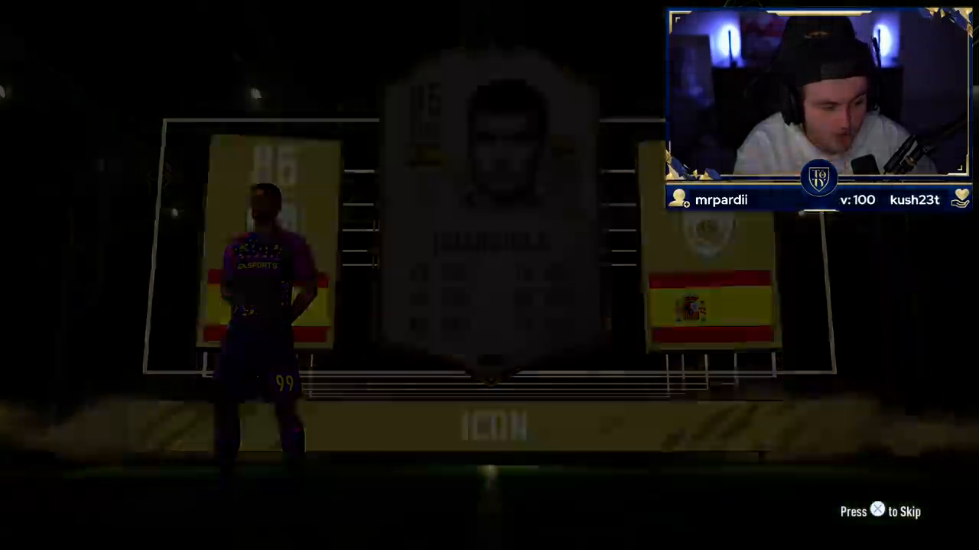
- Skip the Spanish Icon walkout animation
key("X")
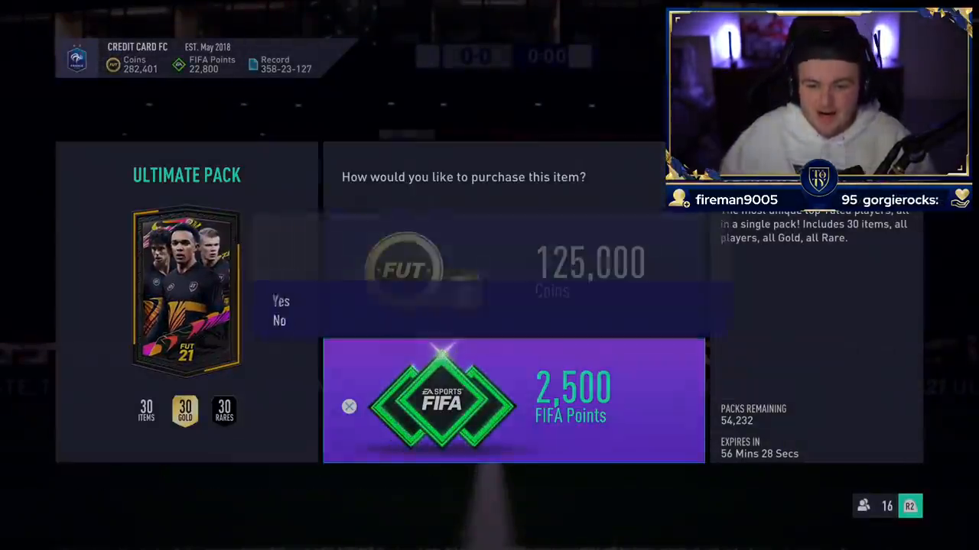
- Confirm the 2,500 FIFA Points Ultimate Pack purchase, then select the Ultimate Pack again
left_click(281, 301)
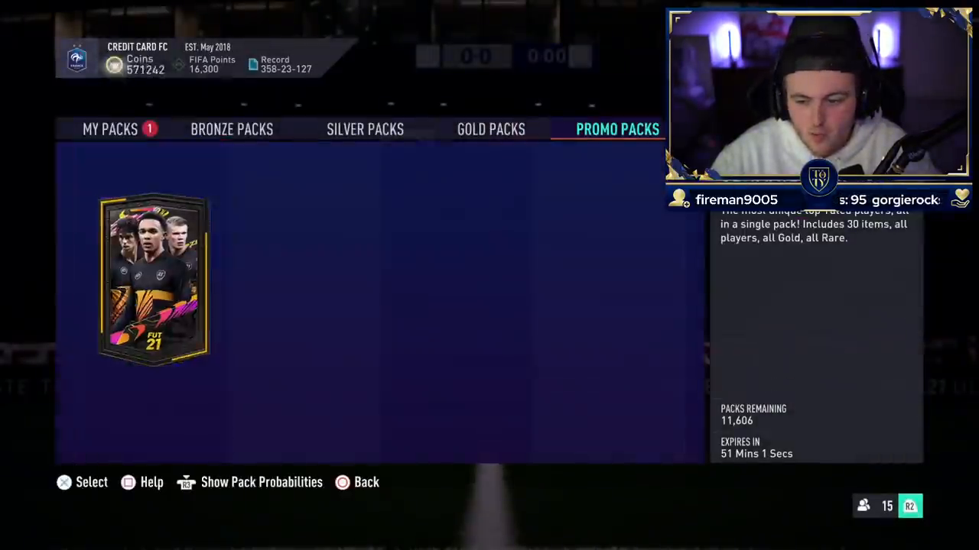
left_click(153, 279)
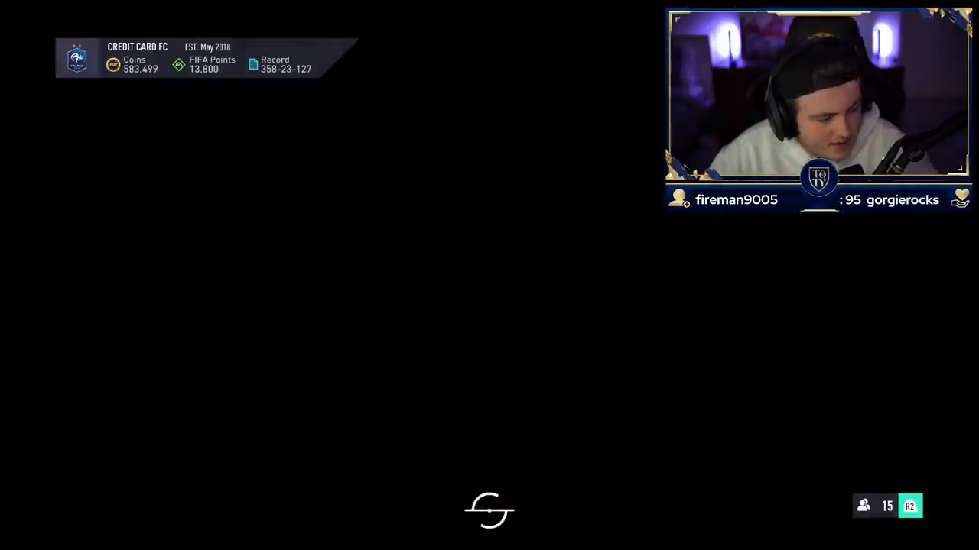